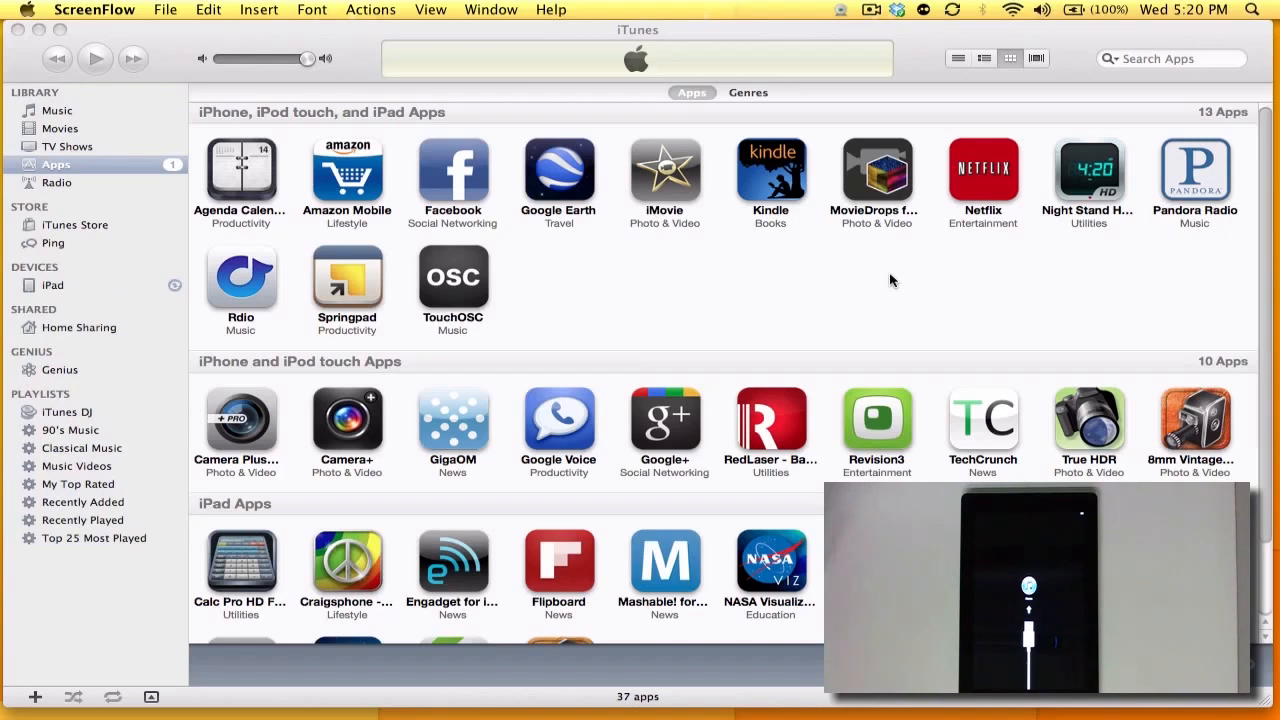
Step: Select the connected iPad under Devices to show its Welcome to Your New iPad page
{"action": "left_click", "coordinate": [54, 284]}
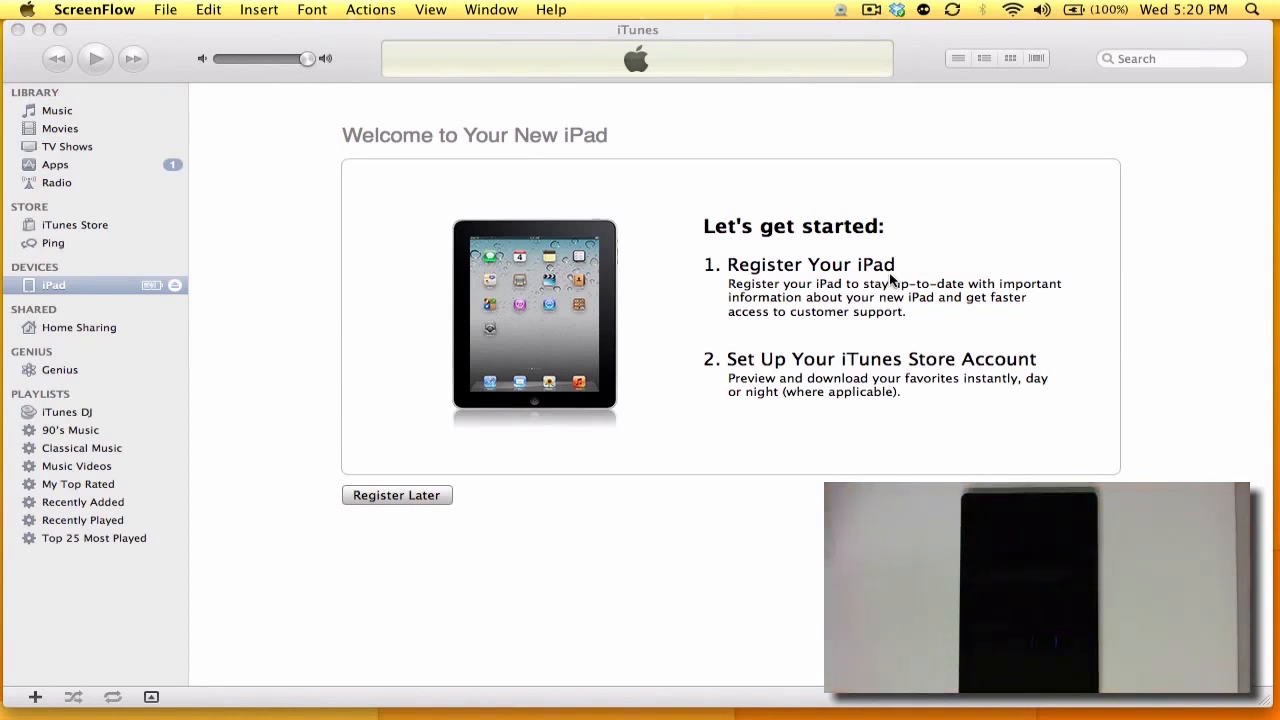
{"action": "mouse_move", "coordinate": [444, 548]}
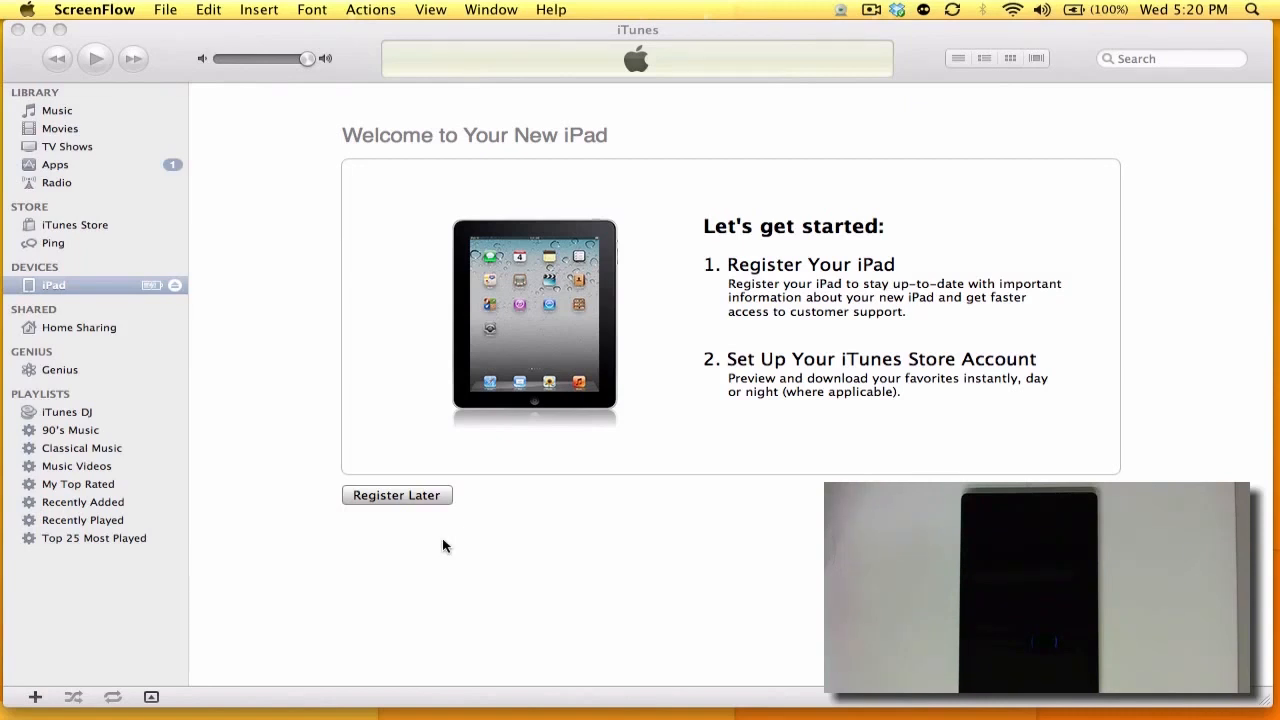
{"action": "left_click", "coordinate": [396, 496]}
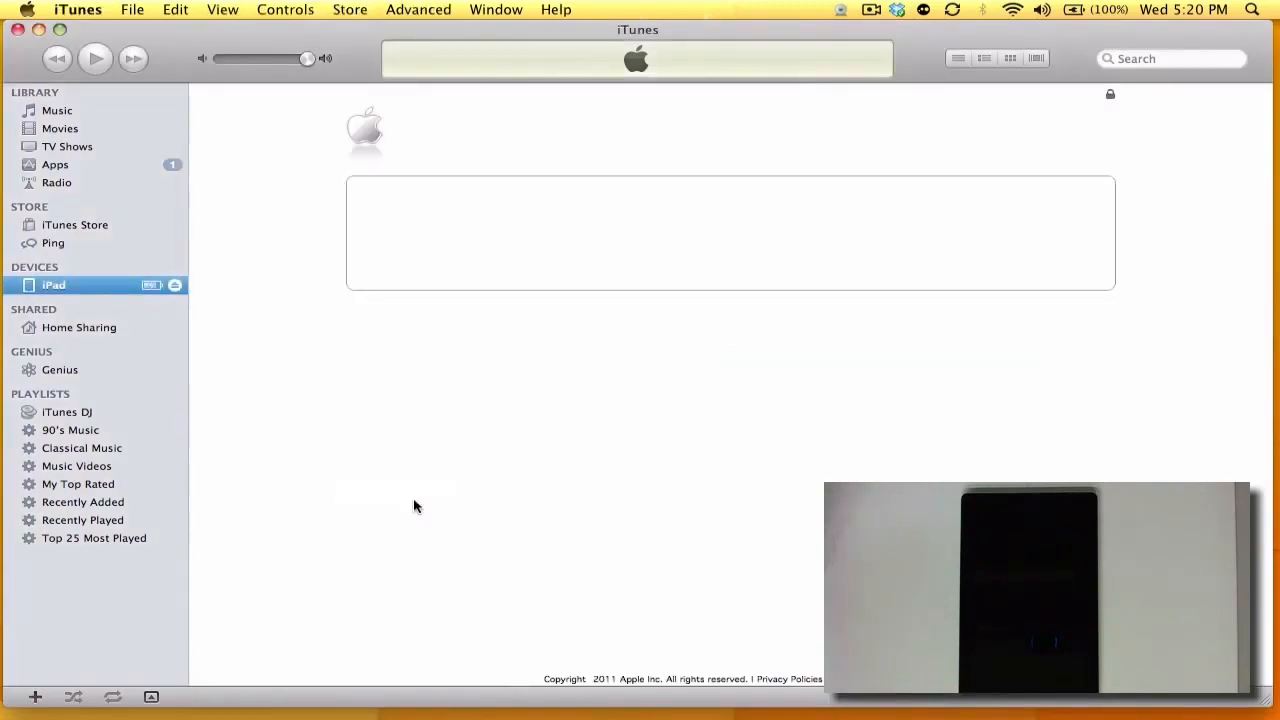
{"action": "mouse_move", "coordinate": [546, 392]}
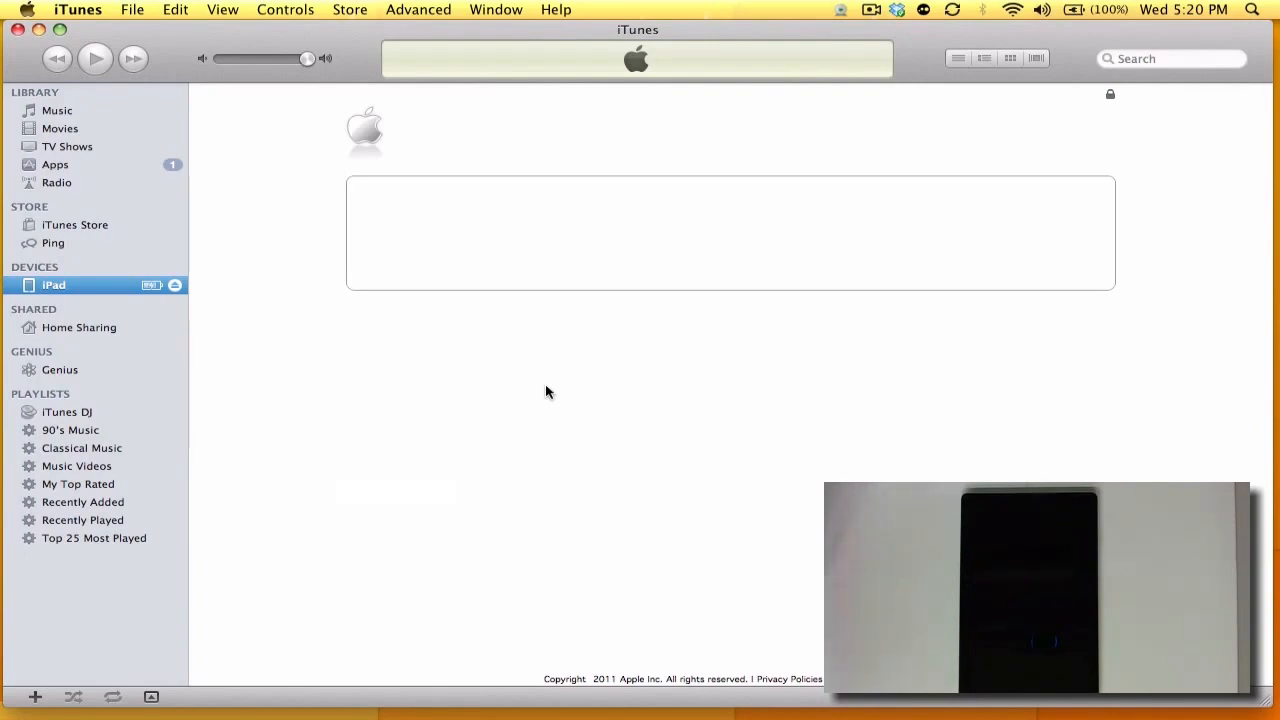
{"action": "left_click", "coordinate": [56, 110]}
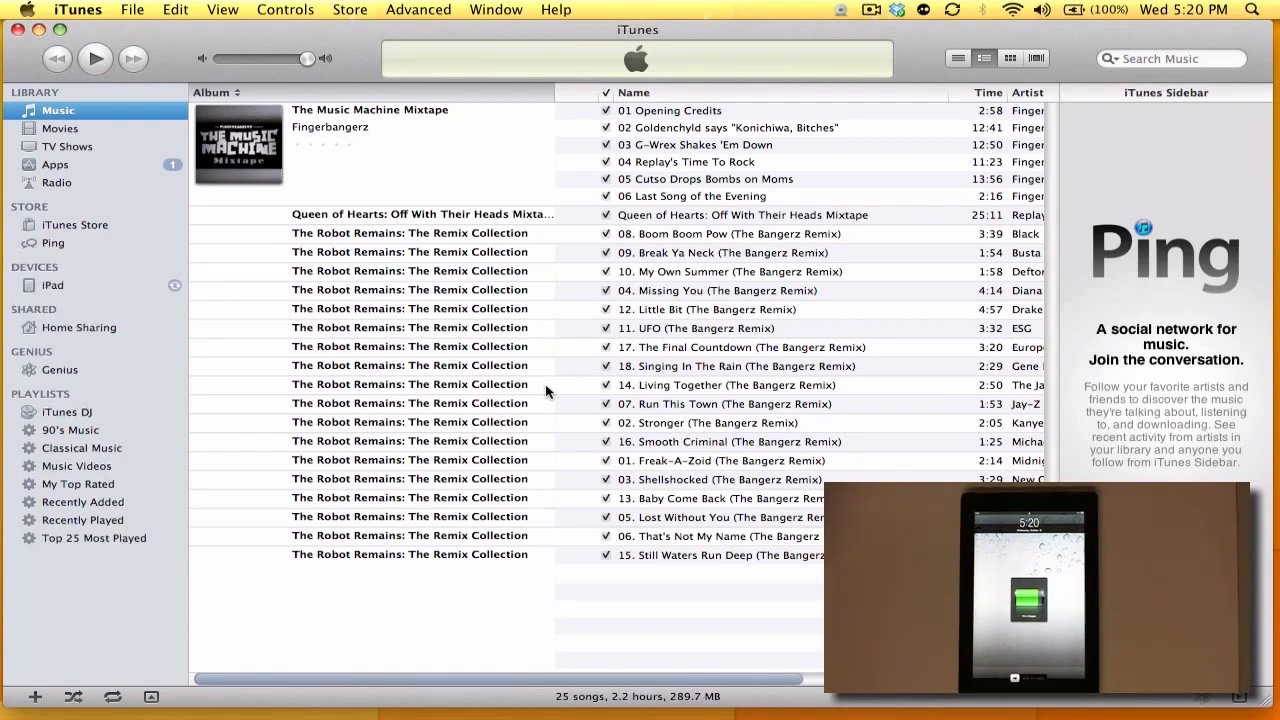
{"action": "left_click", "coordinate": [54, 284]}
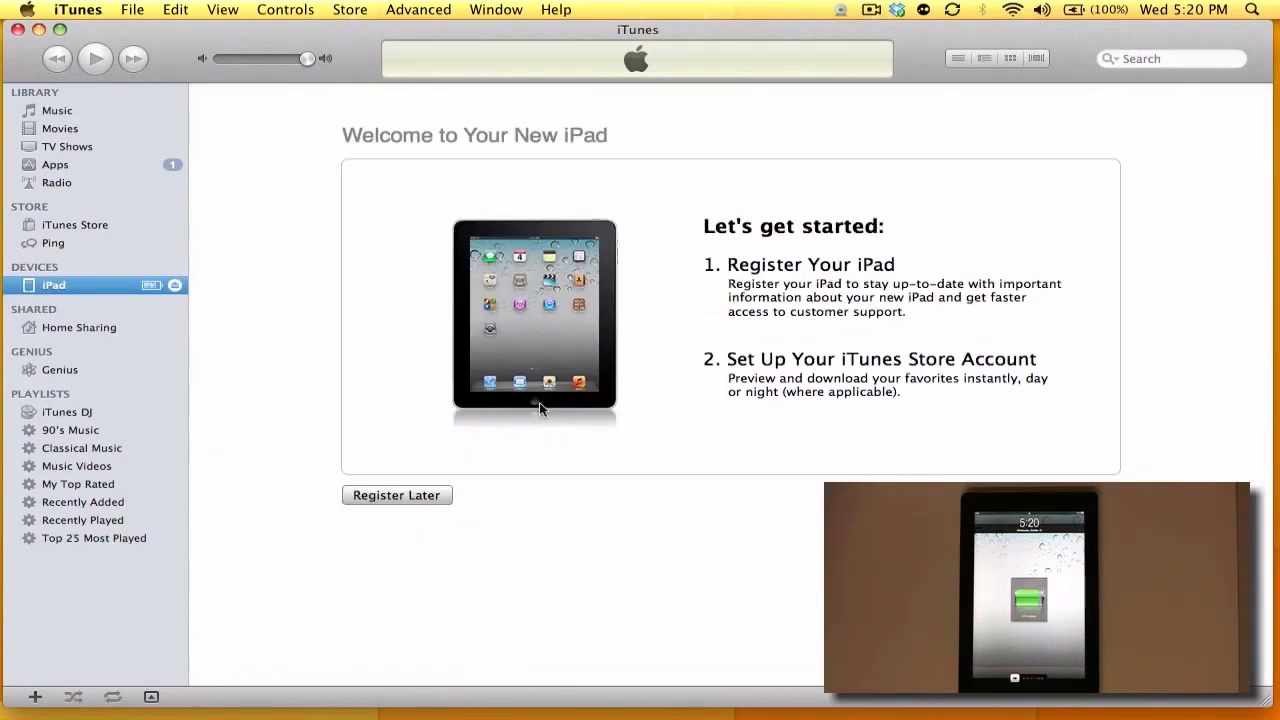
Step: Choose Register Later, agree to the iPad software license and continue to Set Up Your iPad
{"action": "left_click", "coordinate": [396, 496]}
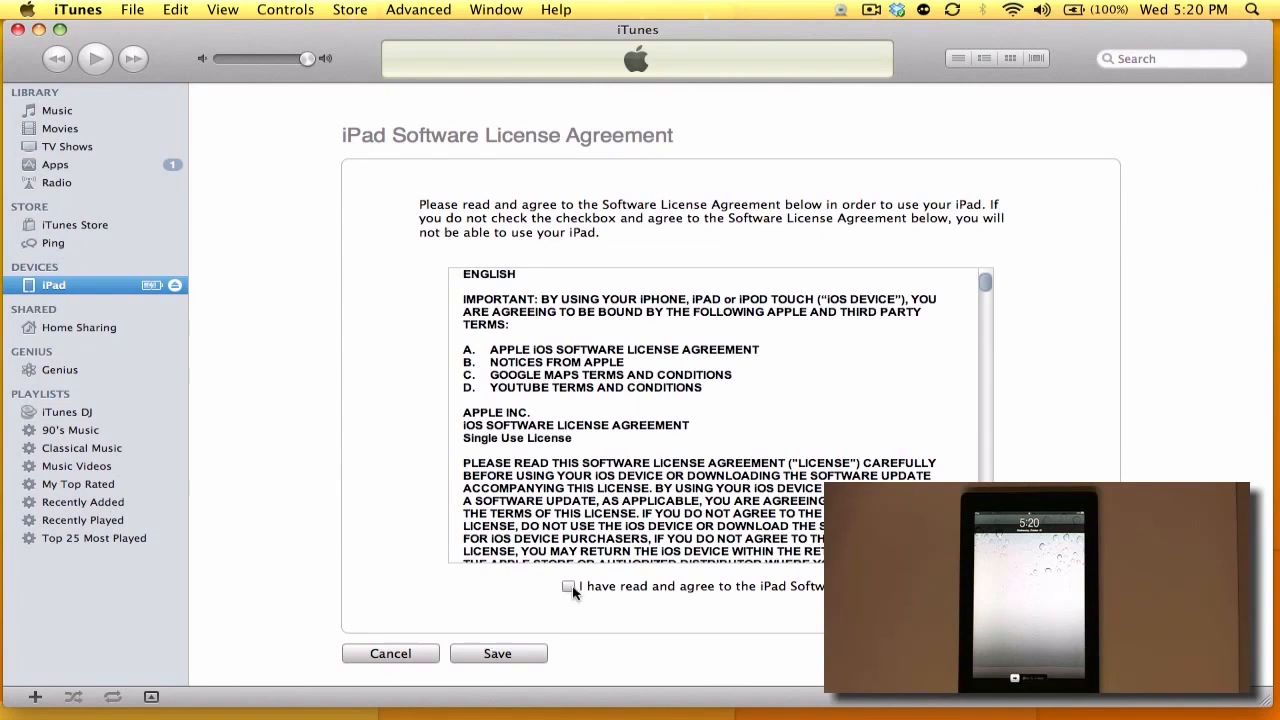
{"action": "left_click", "coordinate": [568, 586]}
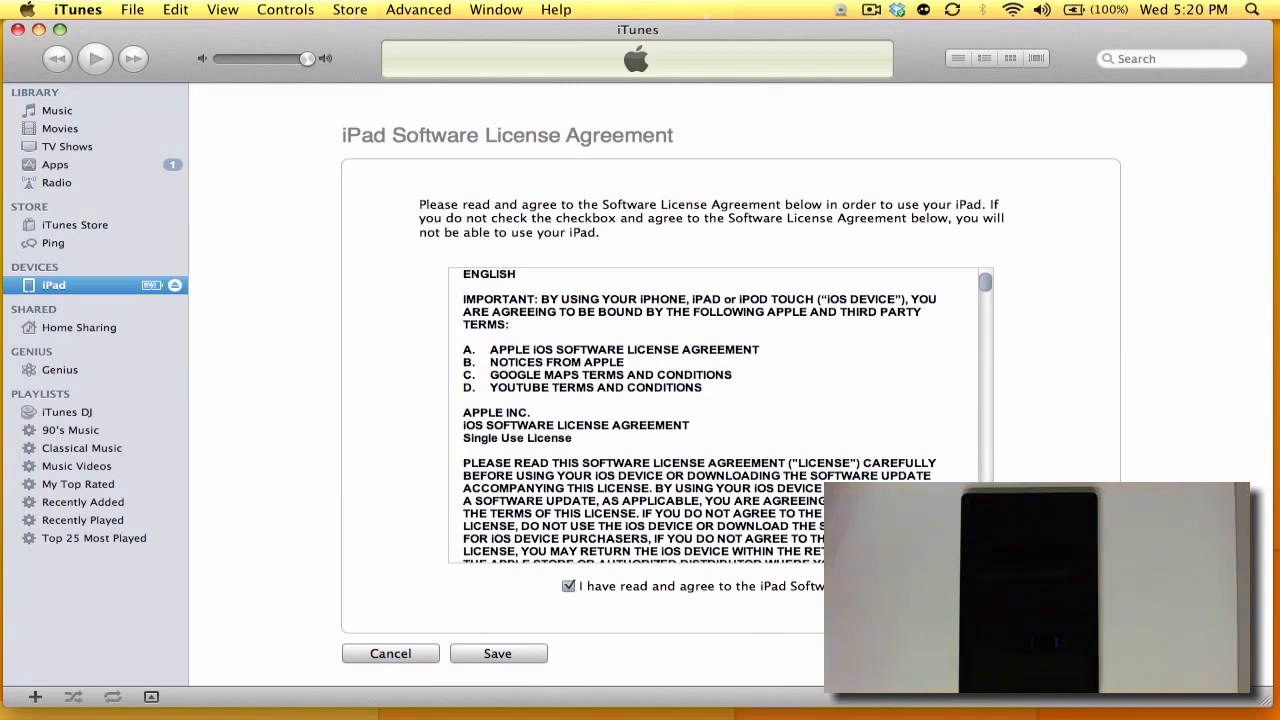
{"action": "left_click", "coordinate": [496, 652]}
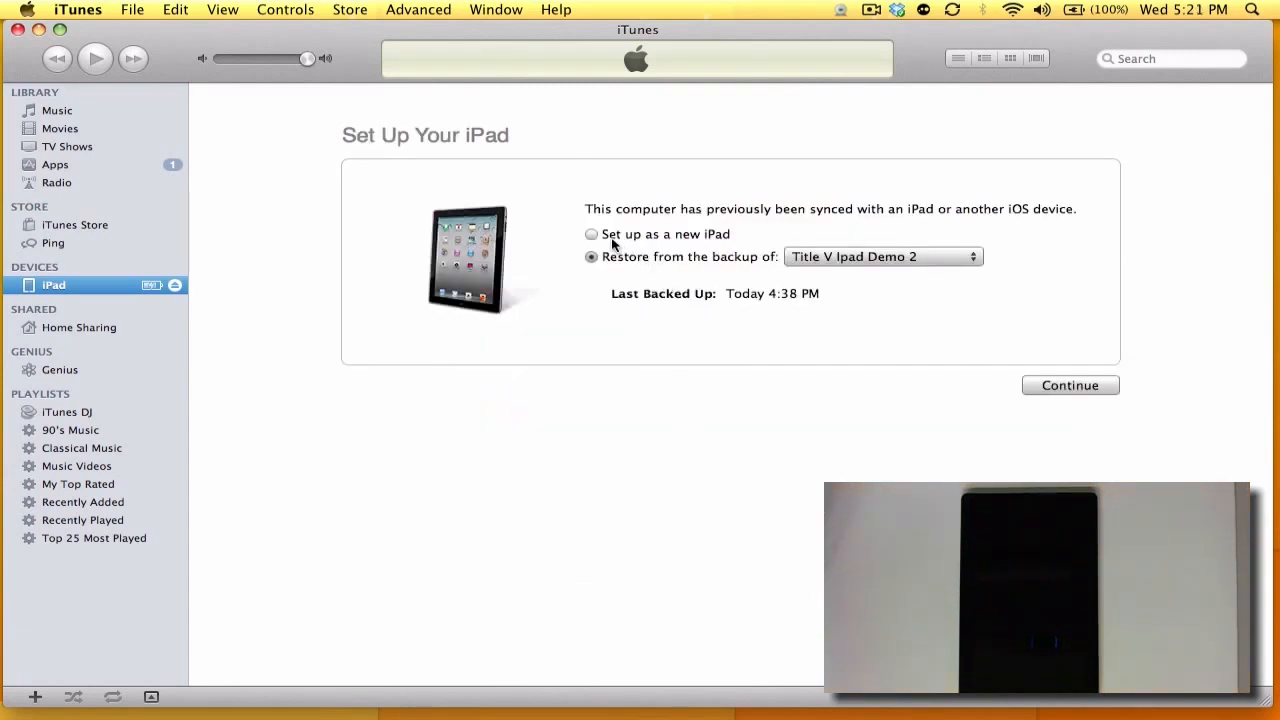
Step: Choose 'Set up as a new iPad' and continue to the name and sync options
{"action": "left_click", "coordinate": [592, 234]}
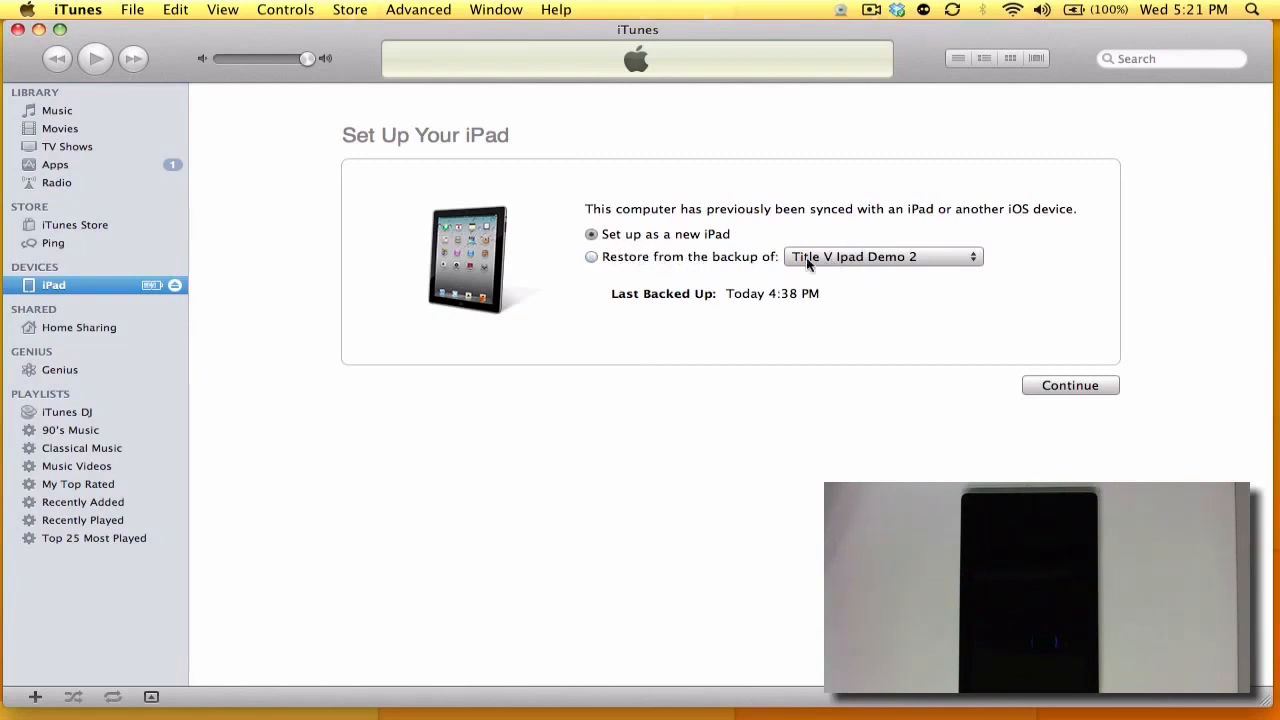
{"action": "mouse_move", "coordinate": [636, 240]}
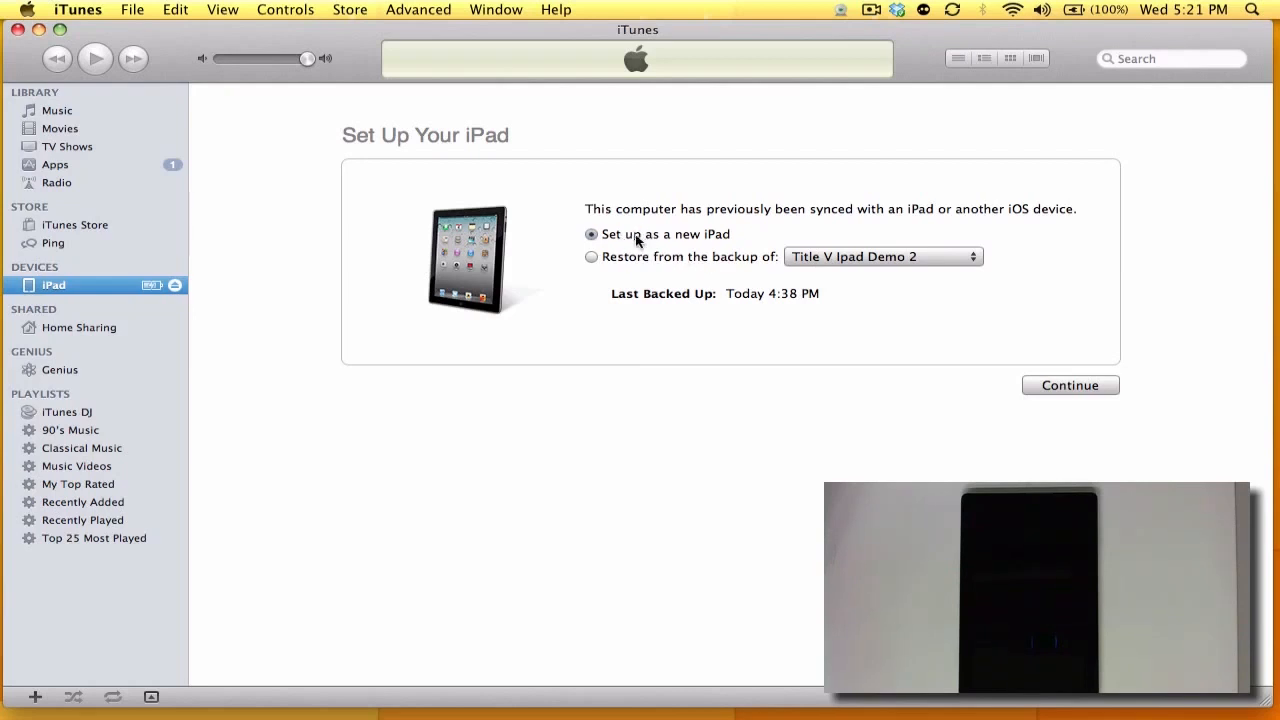
{"action": "left_click", "coordinate": [1068, 384]}
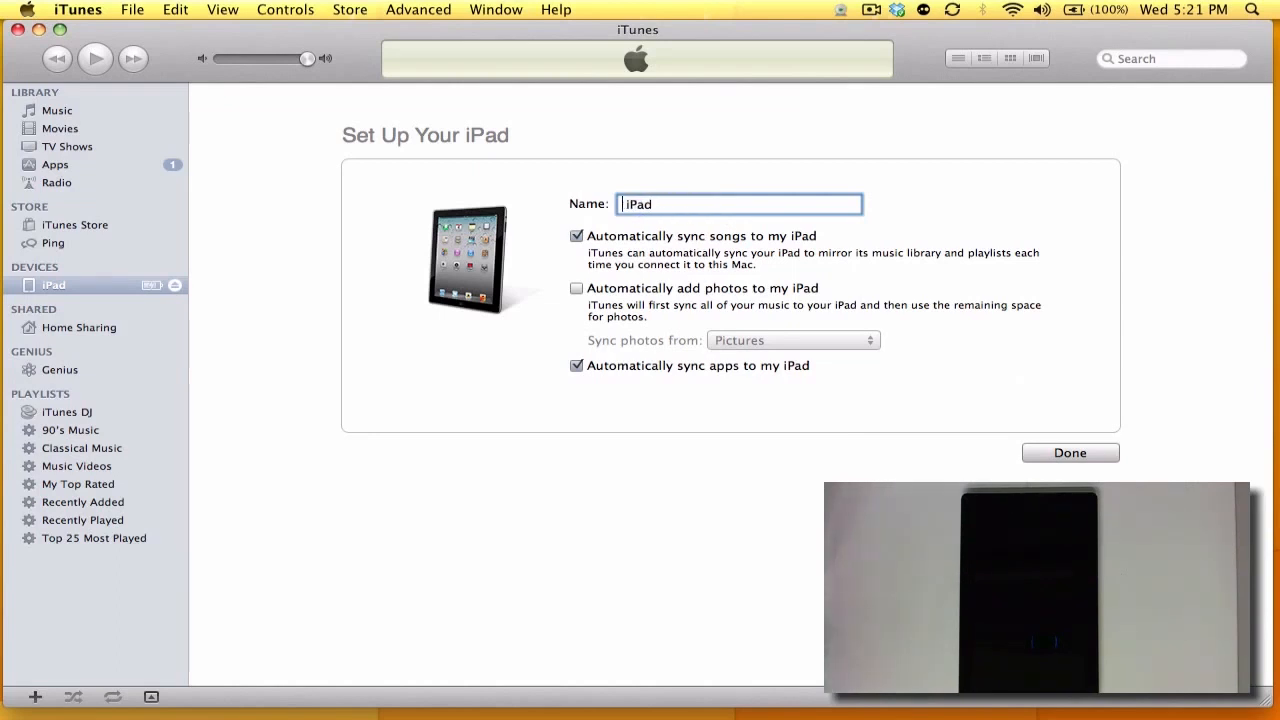
Step: Name the iPad 'Title V iPad Demo 3', untick automatic app and song syncing, and finish with Done
{"action": "type", "text": "Title"}
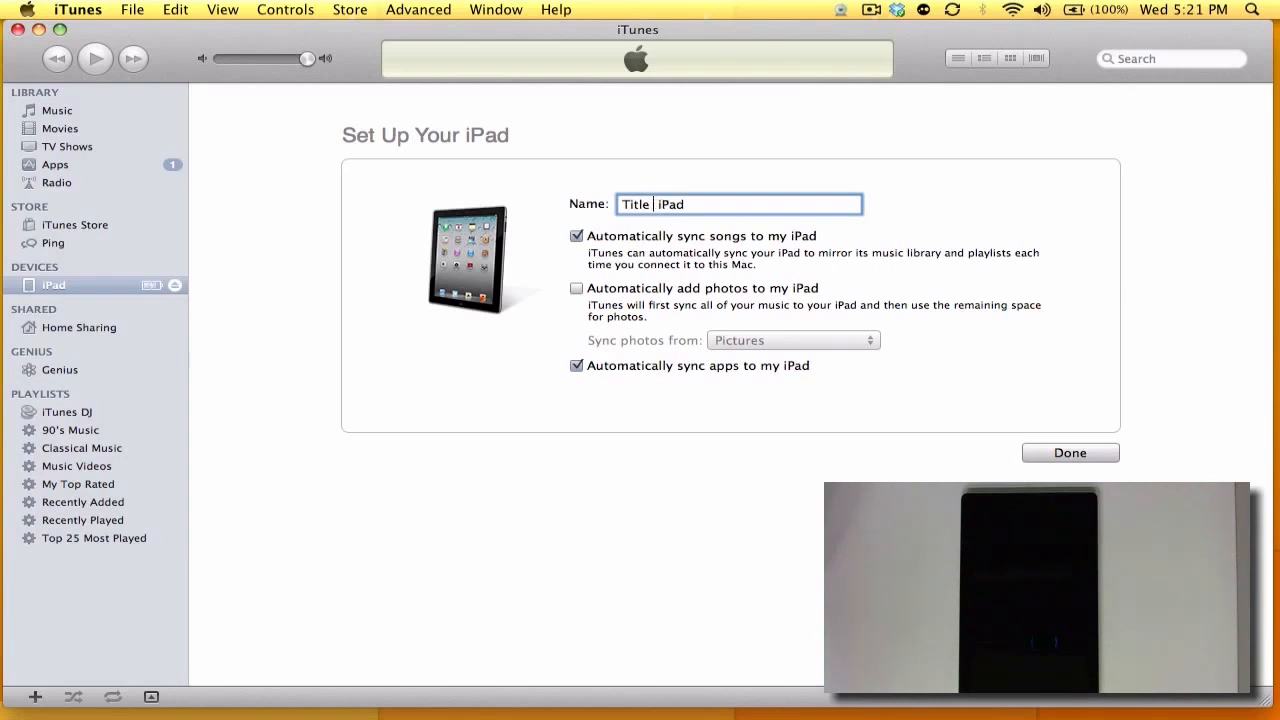
{"action": "type", "text": "V"}
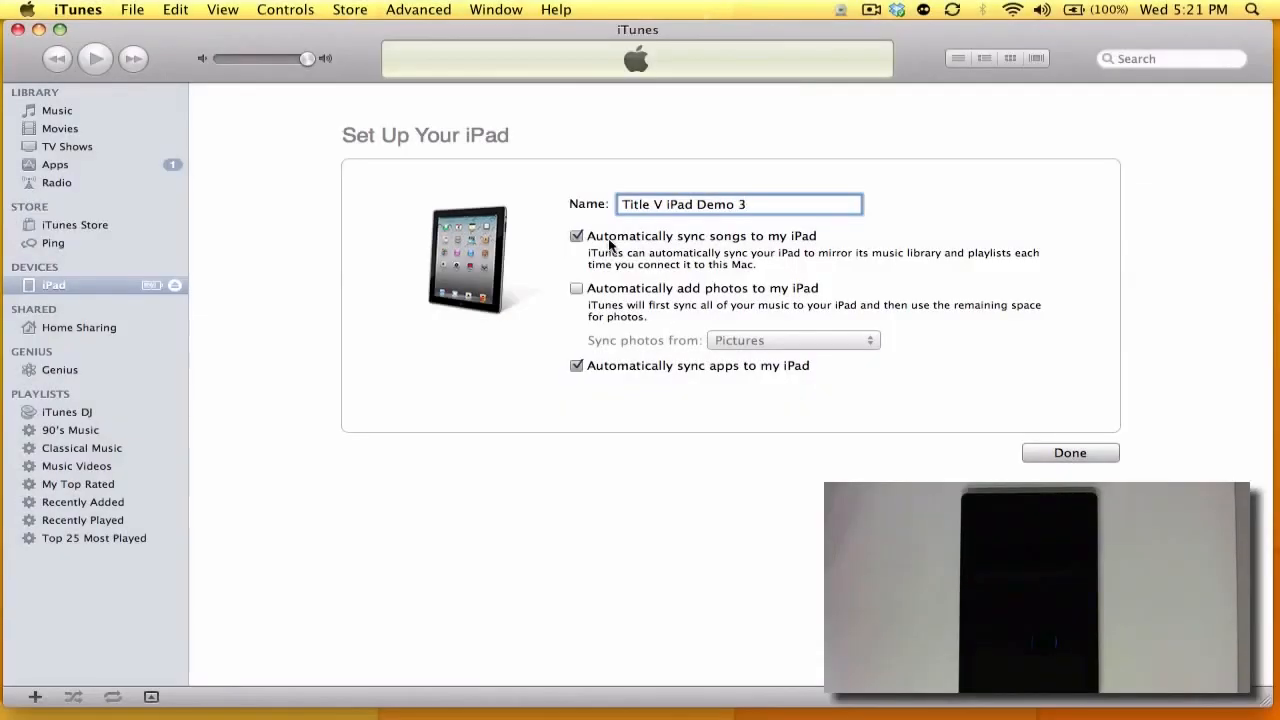
{"action": "left_click", "coordinate": [576, 364]}
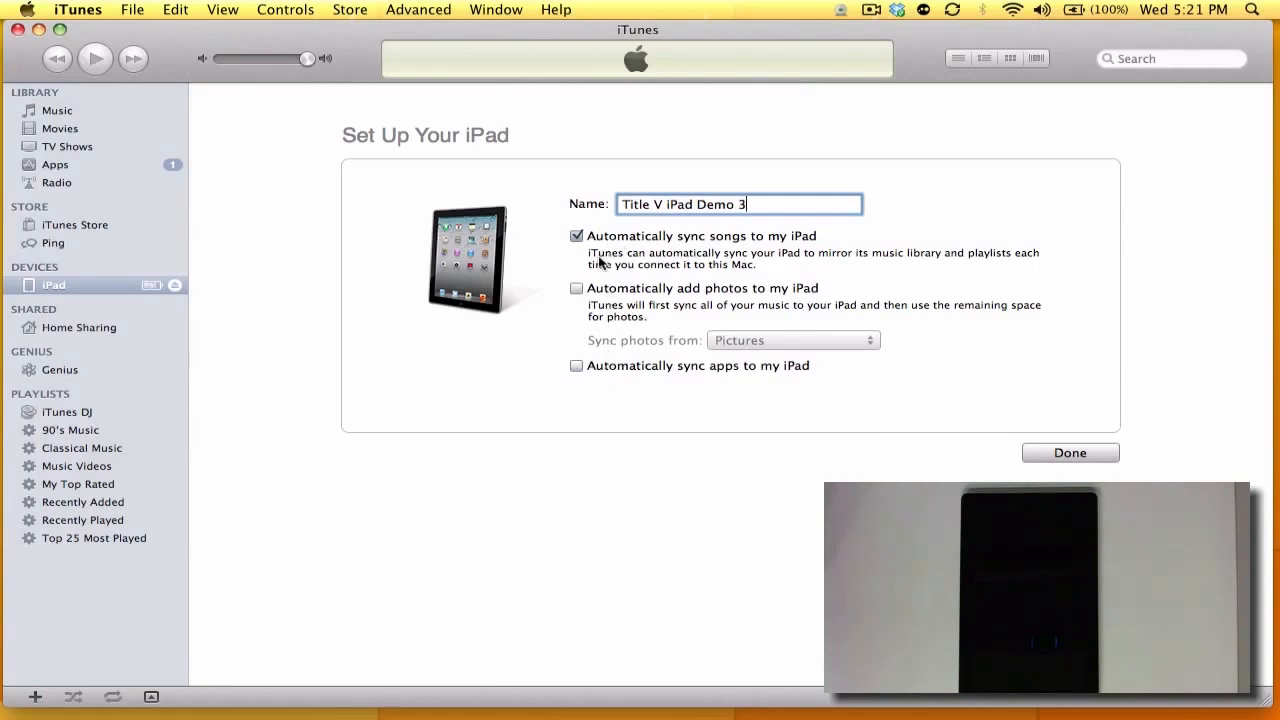
{"action": "left_click", "coordinate": [576, 236]}
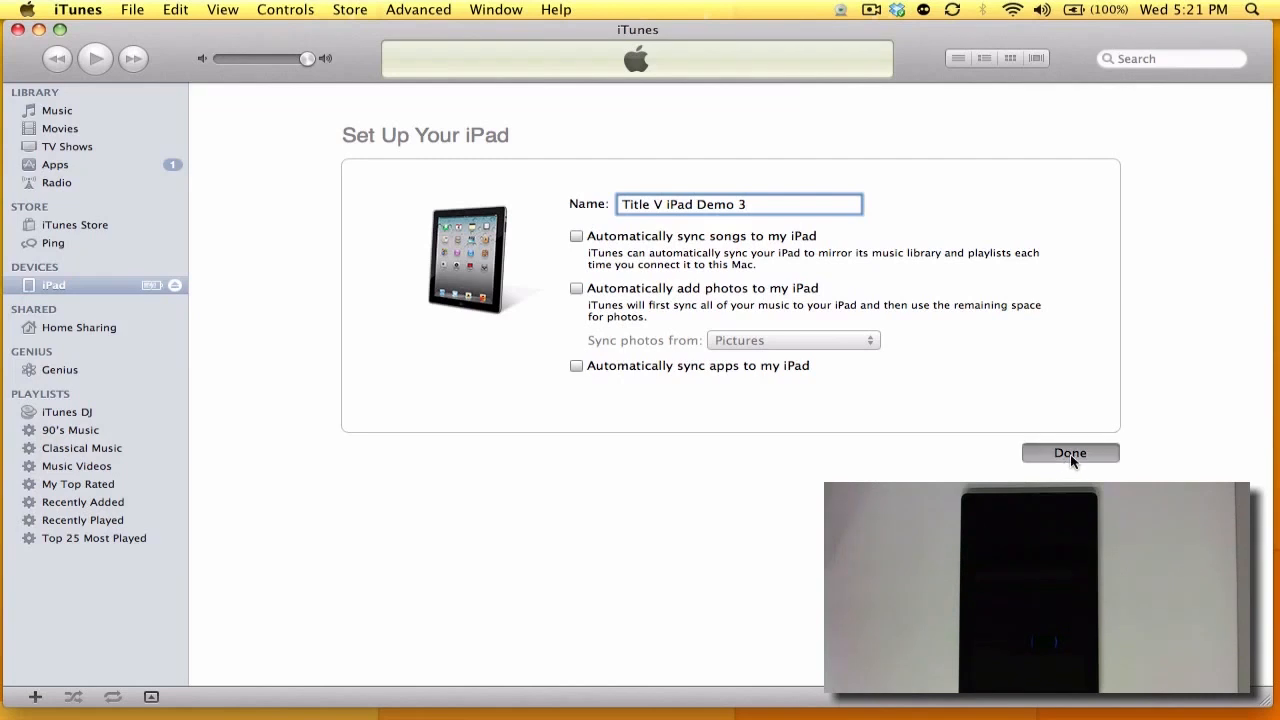
{"action": "left_click", "coordinate": [1068, 452]}
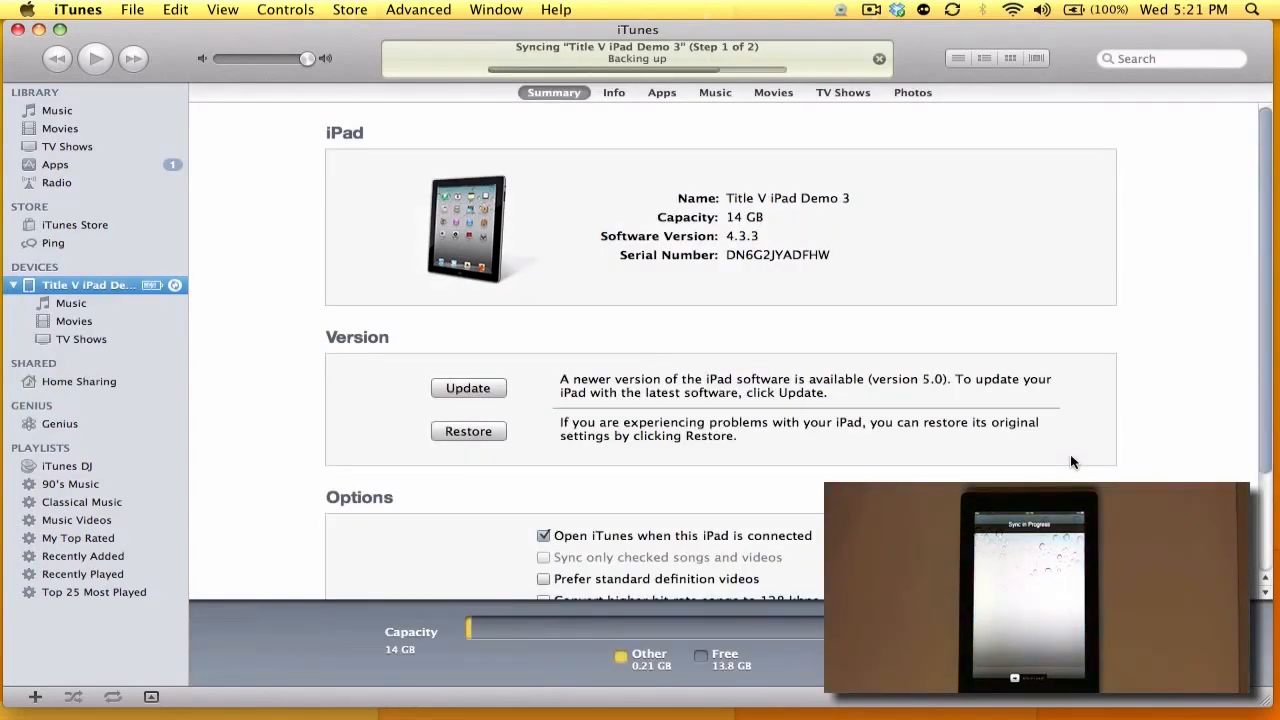
{"action": "mouse_move", "coordinate": [996, 204]}
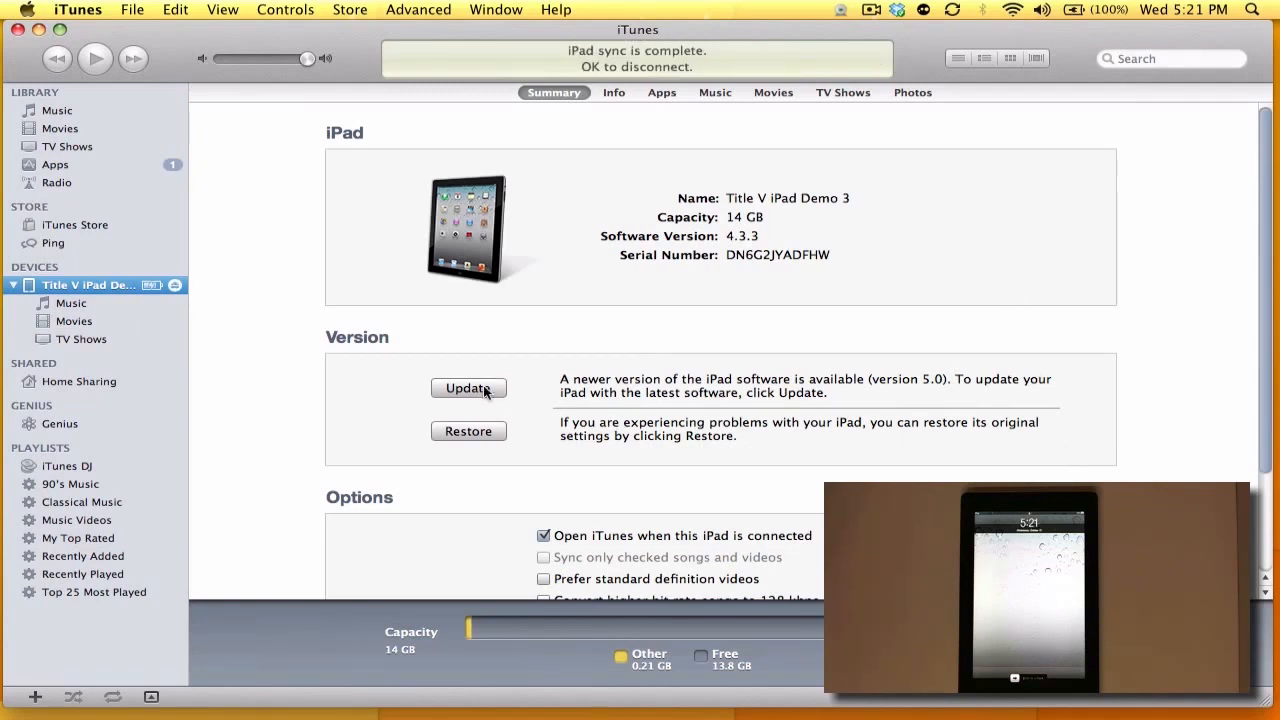
Step: Start the software update from version 4.3.3 and confirm updating to iOS 5.0
{"action": "left_click", "coordinate": [468, 388]}
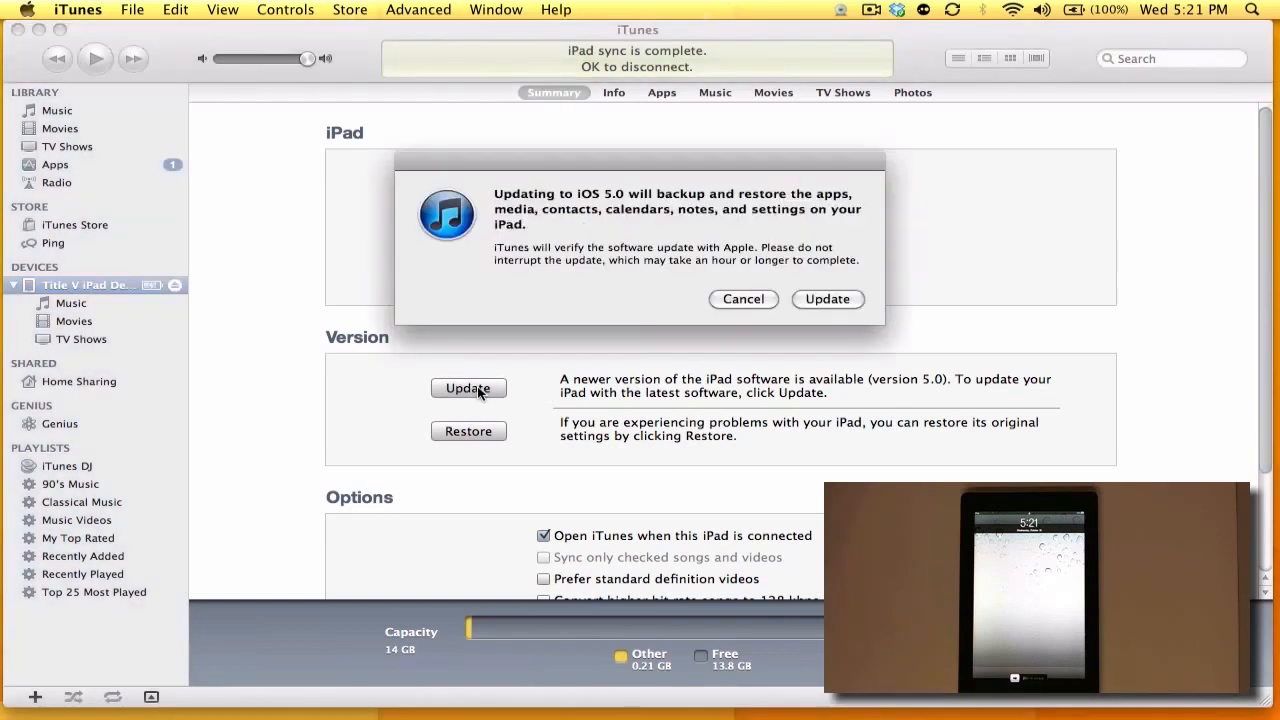
{"action": "mouse_move", "coordinate": [520, 260]}
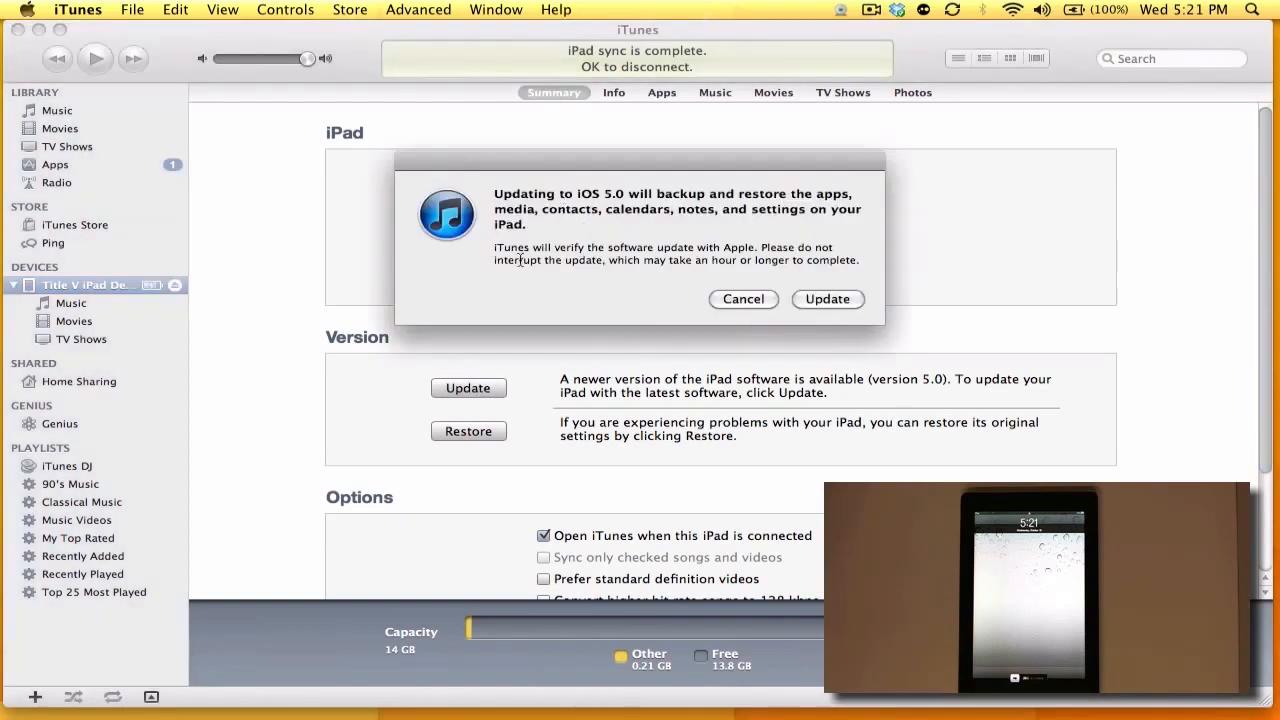
{"action": "mouse_move", "coordinate": [612, 272]}
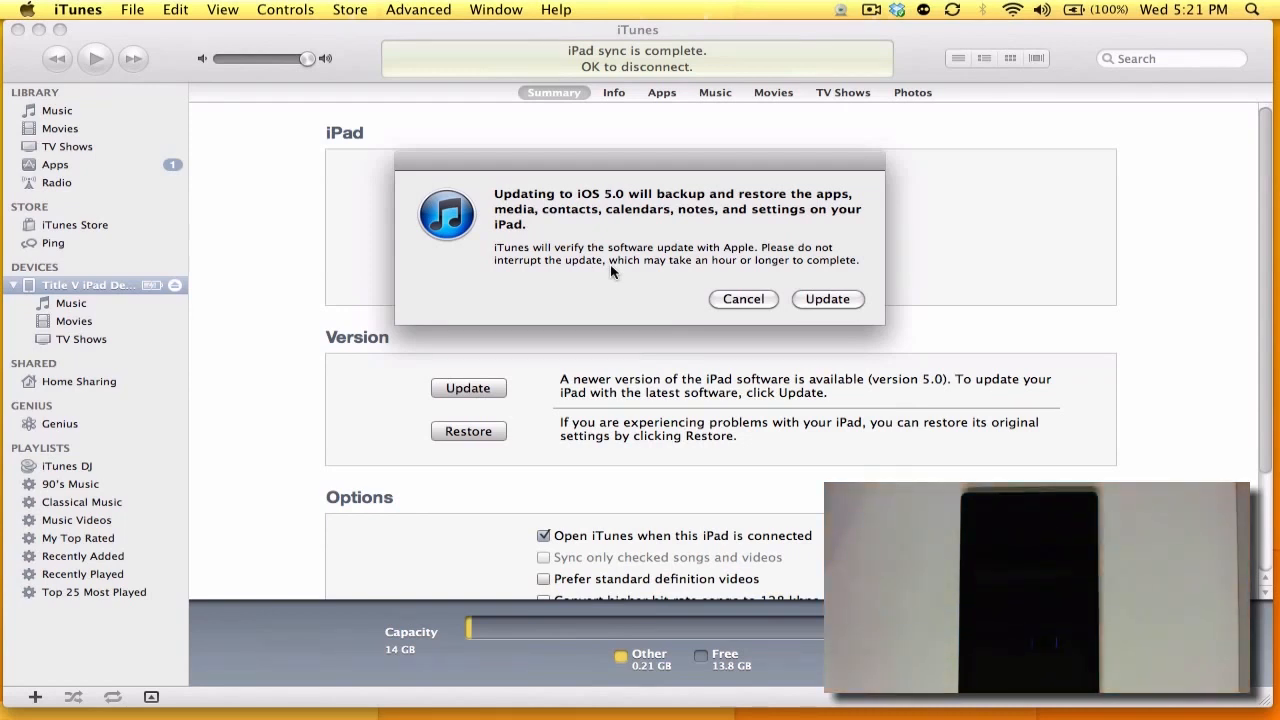
{"action": "mouse_move", "coordinate": [572, 274]}
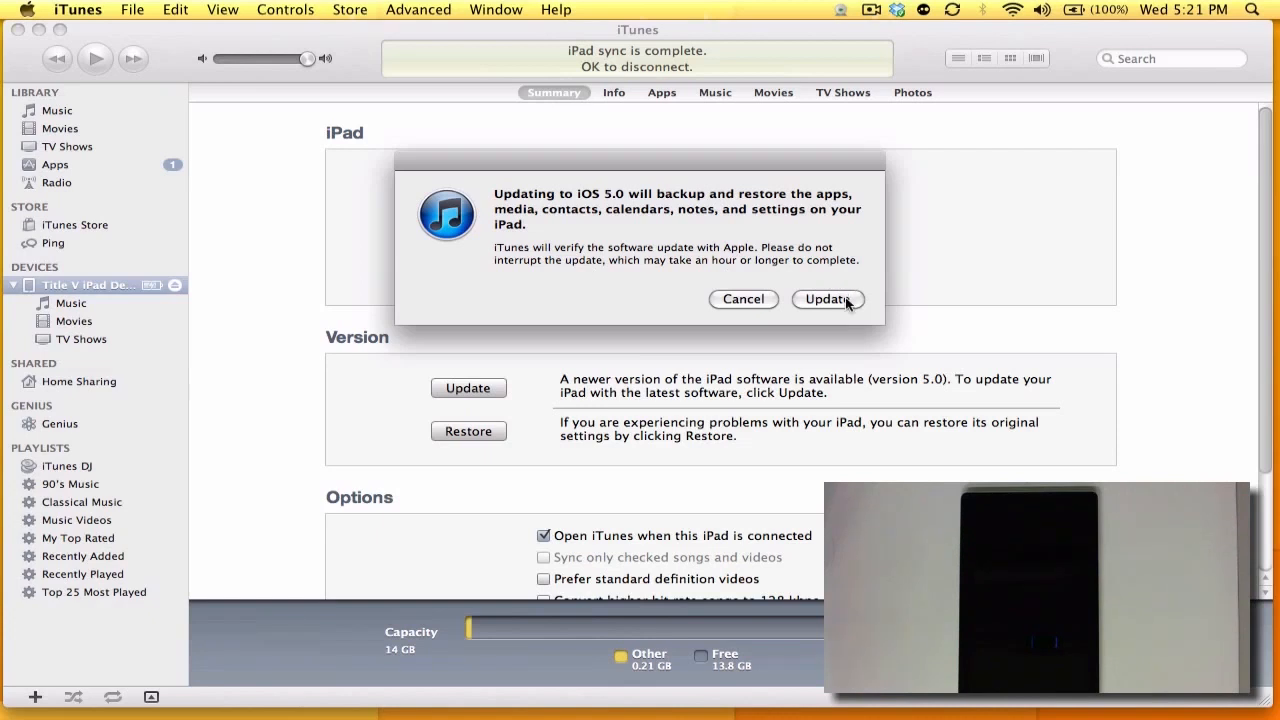
{"action": "left_click", "coordinate": [744, 300]}
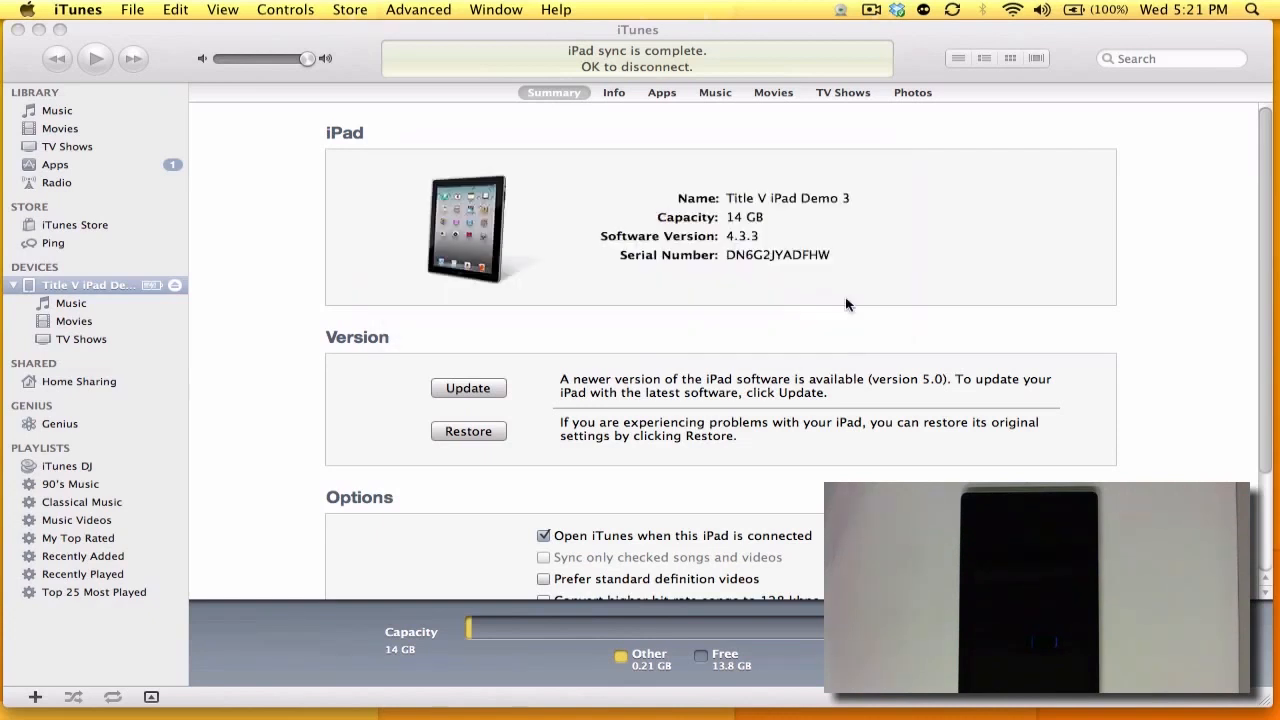